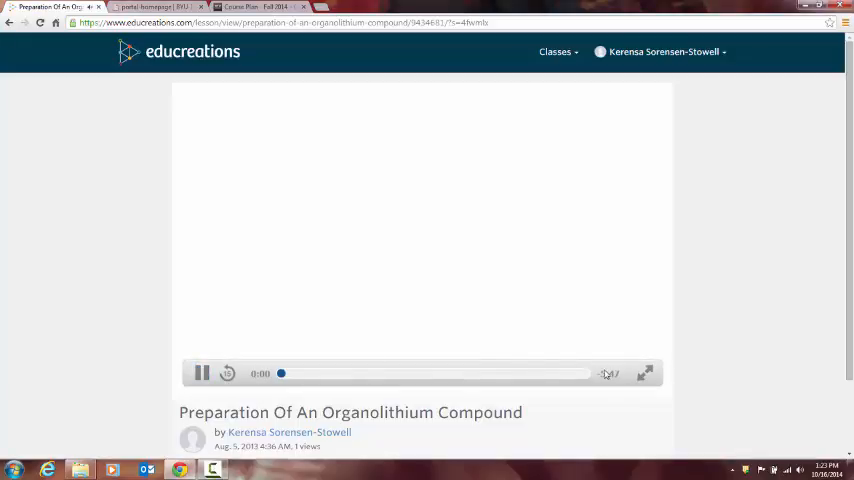
- Play the organolithium lesson full screen, showing the hand-drawn propyl bromide chain
{"action": "left_click", "coordinate": [646, 373]}
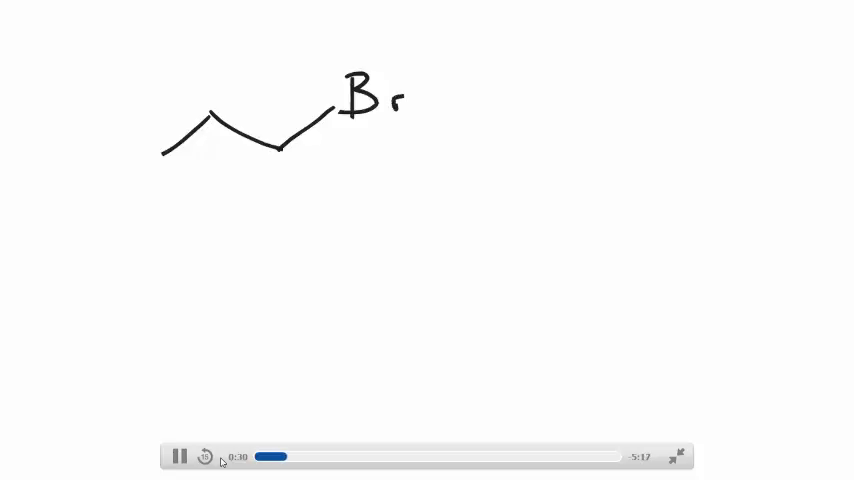